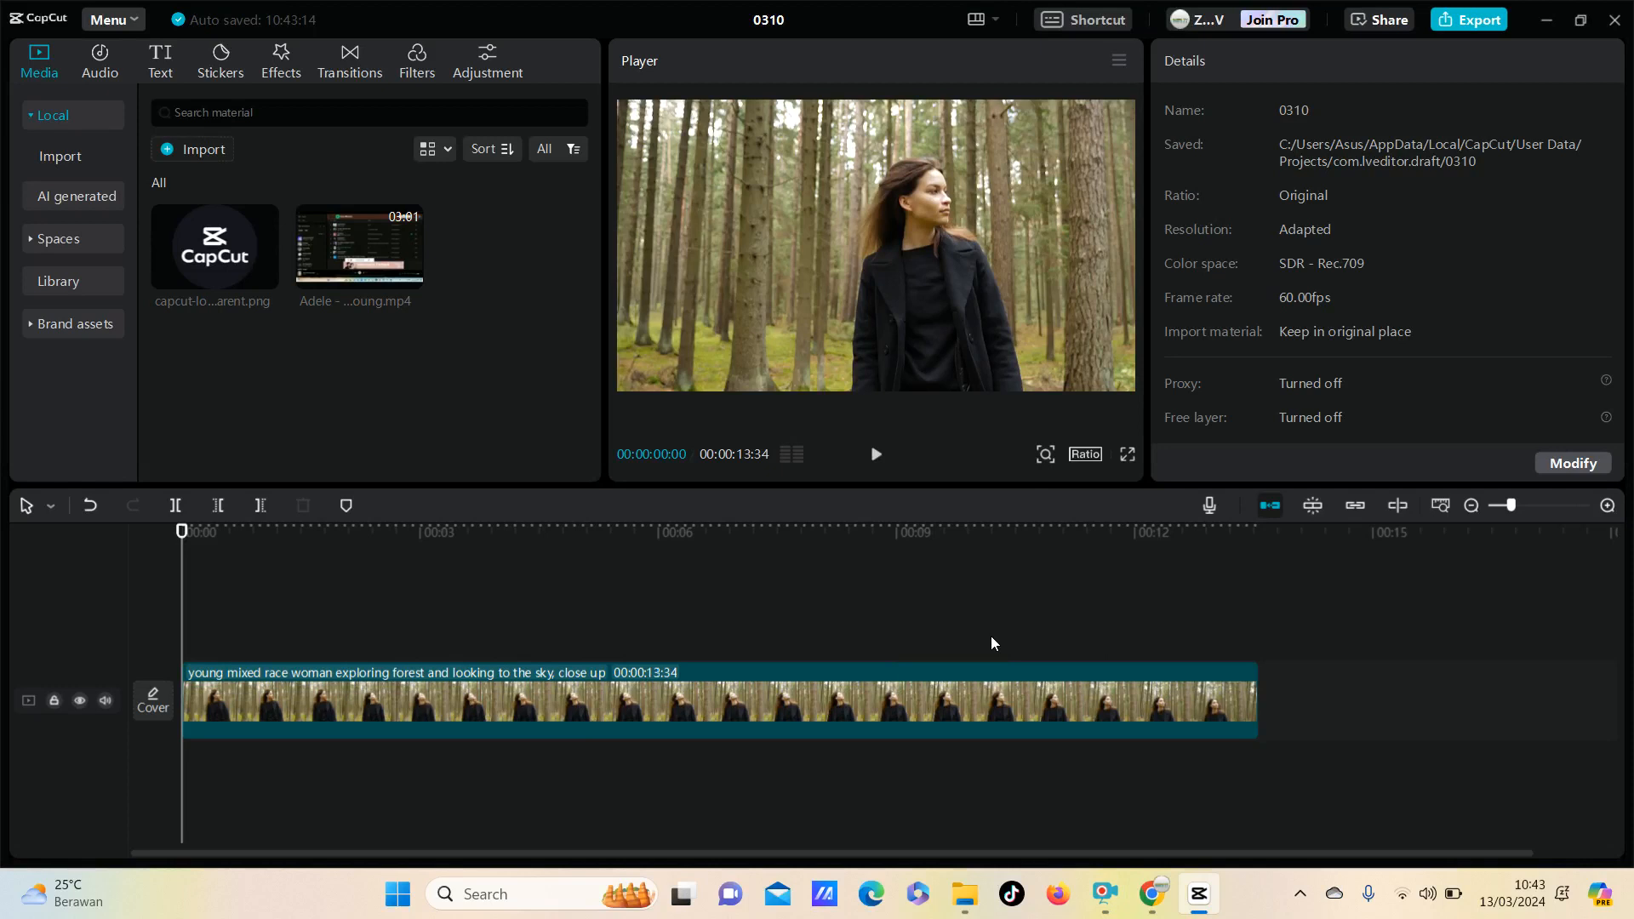
pyautogui.moveTo(1005, 645)
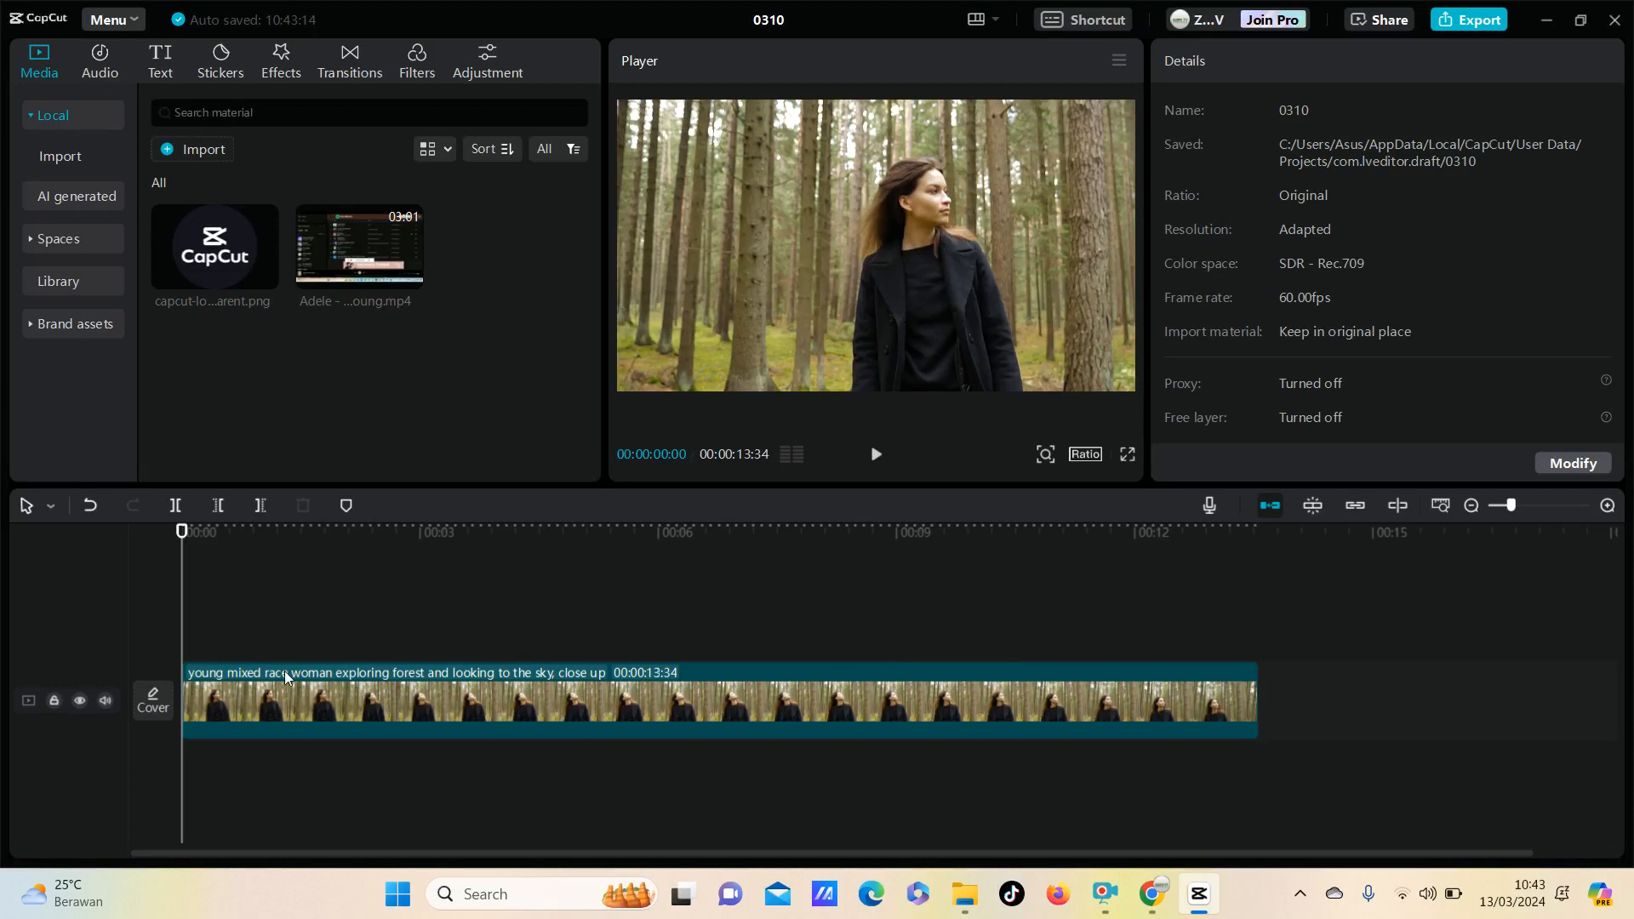
pyautogui.moveTo(604, 720)
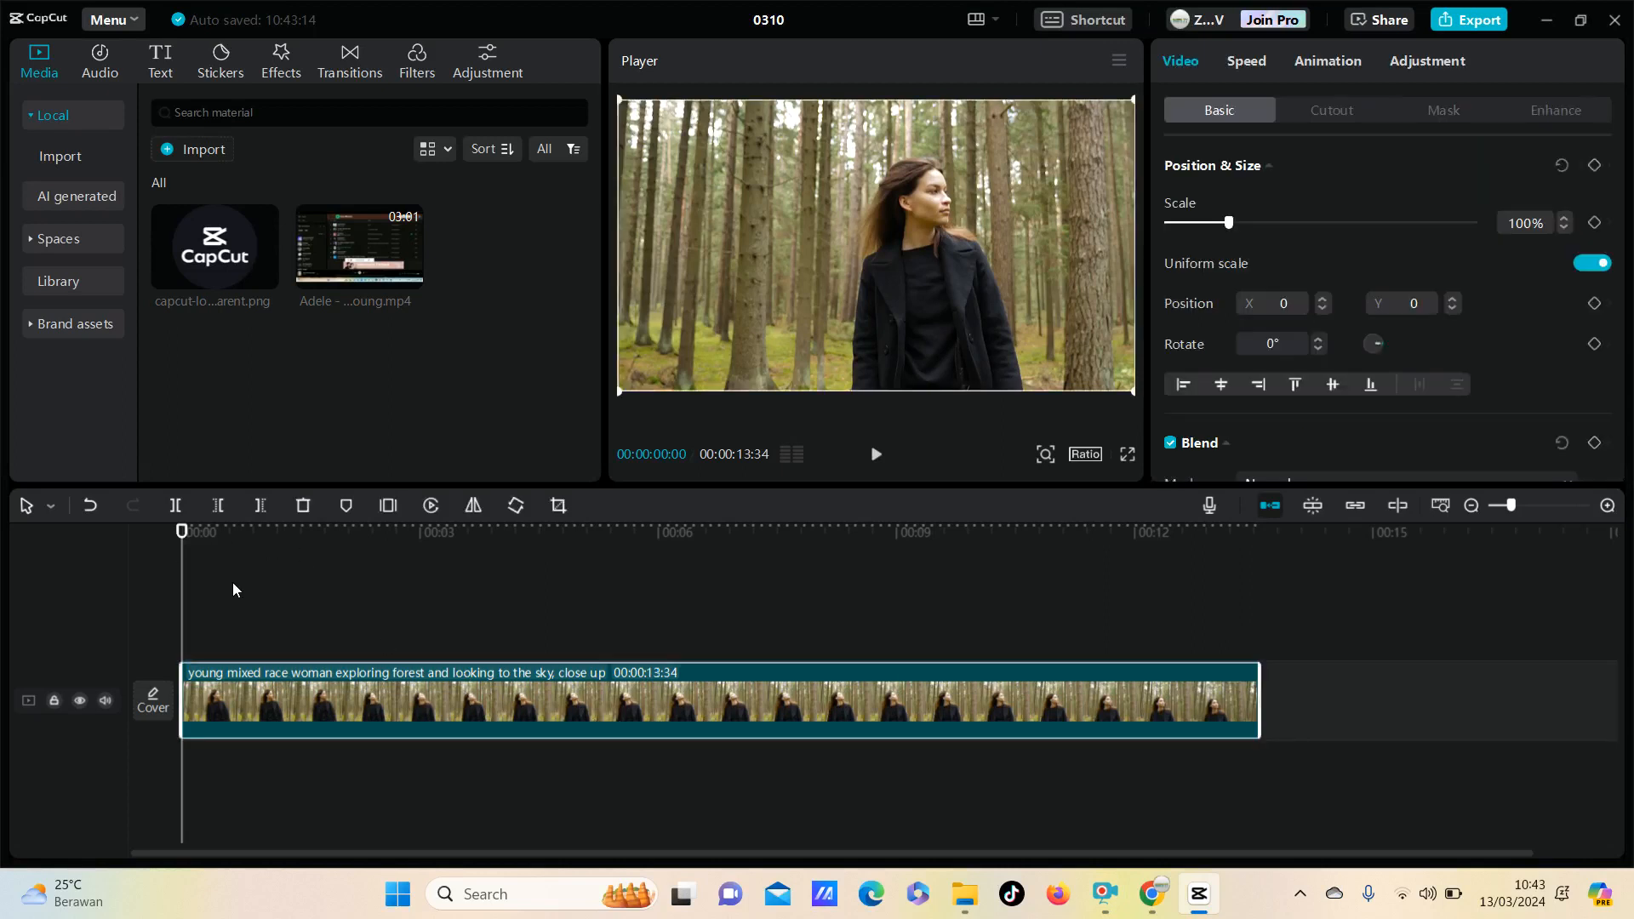
pyautogui.moveTo(345, 536)
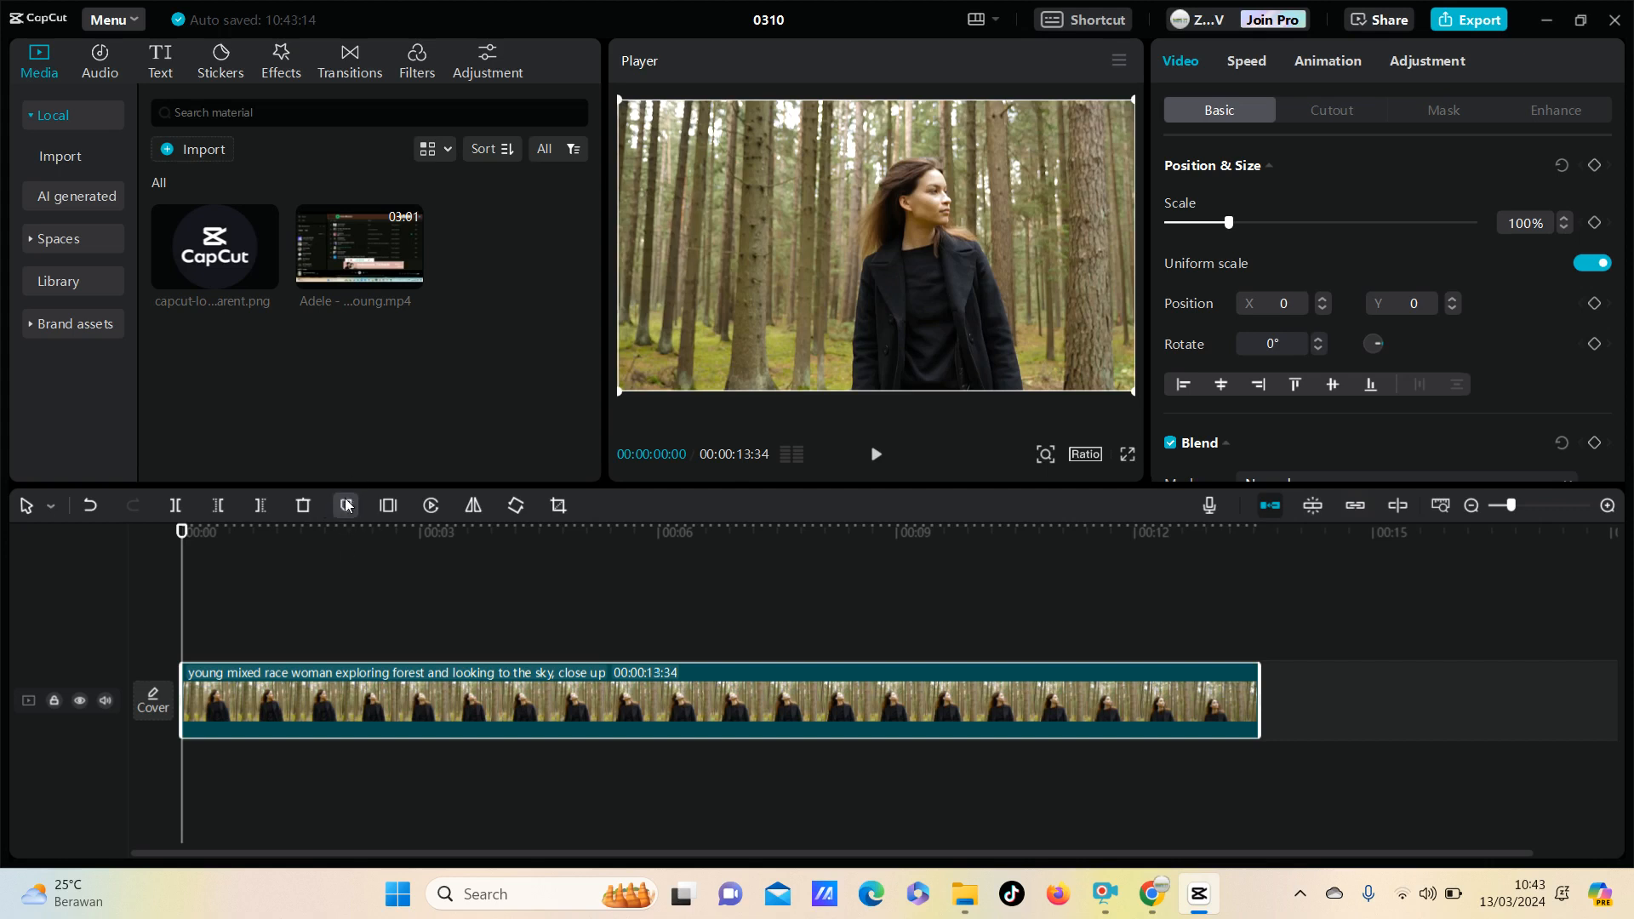
pyautogui.moveTo(345, 505)
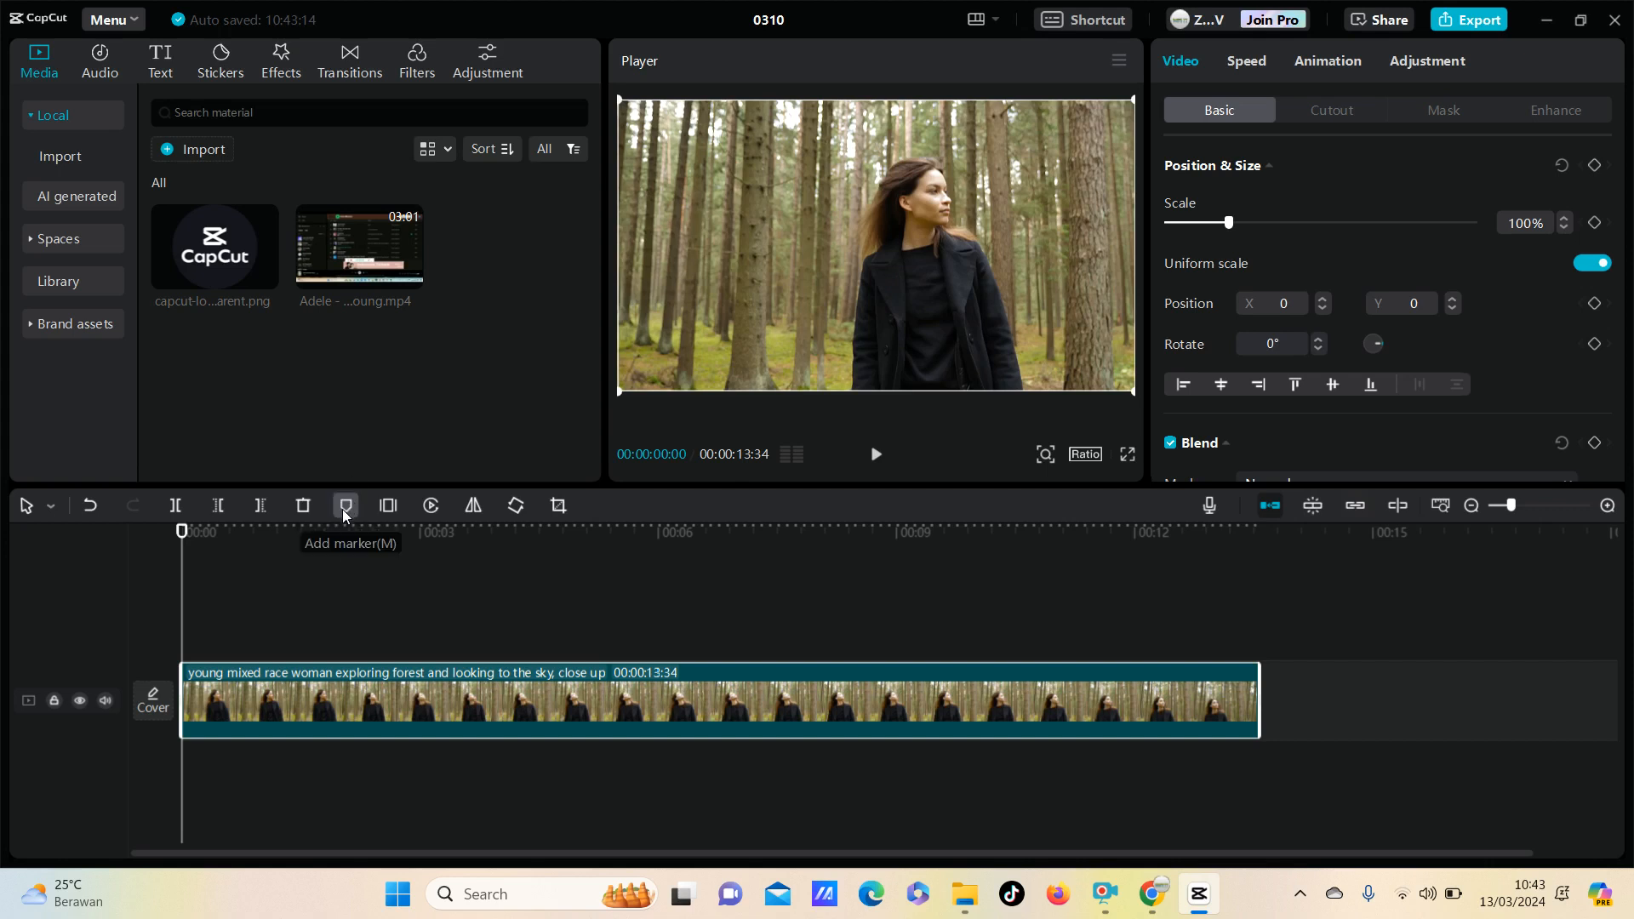
pyautogui.moveTo(216, 559)
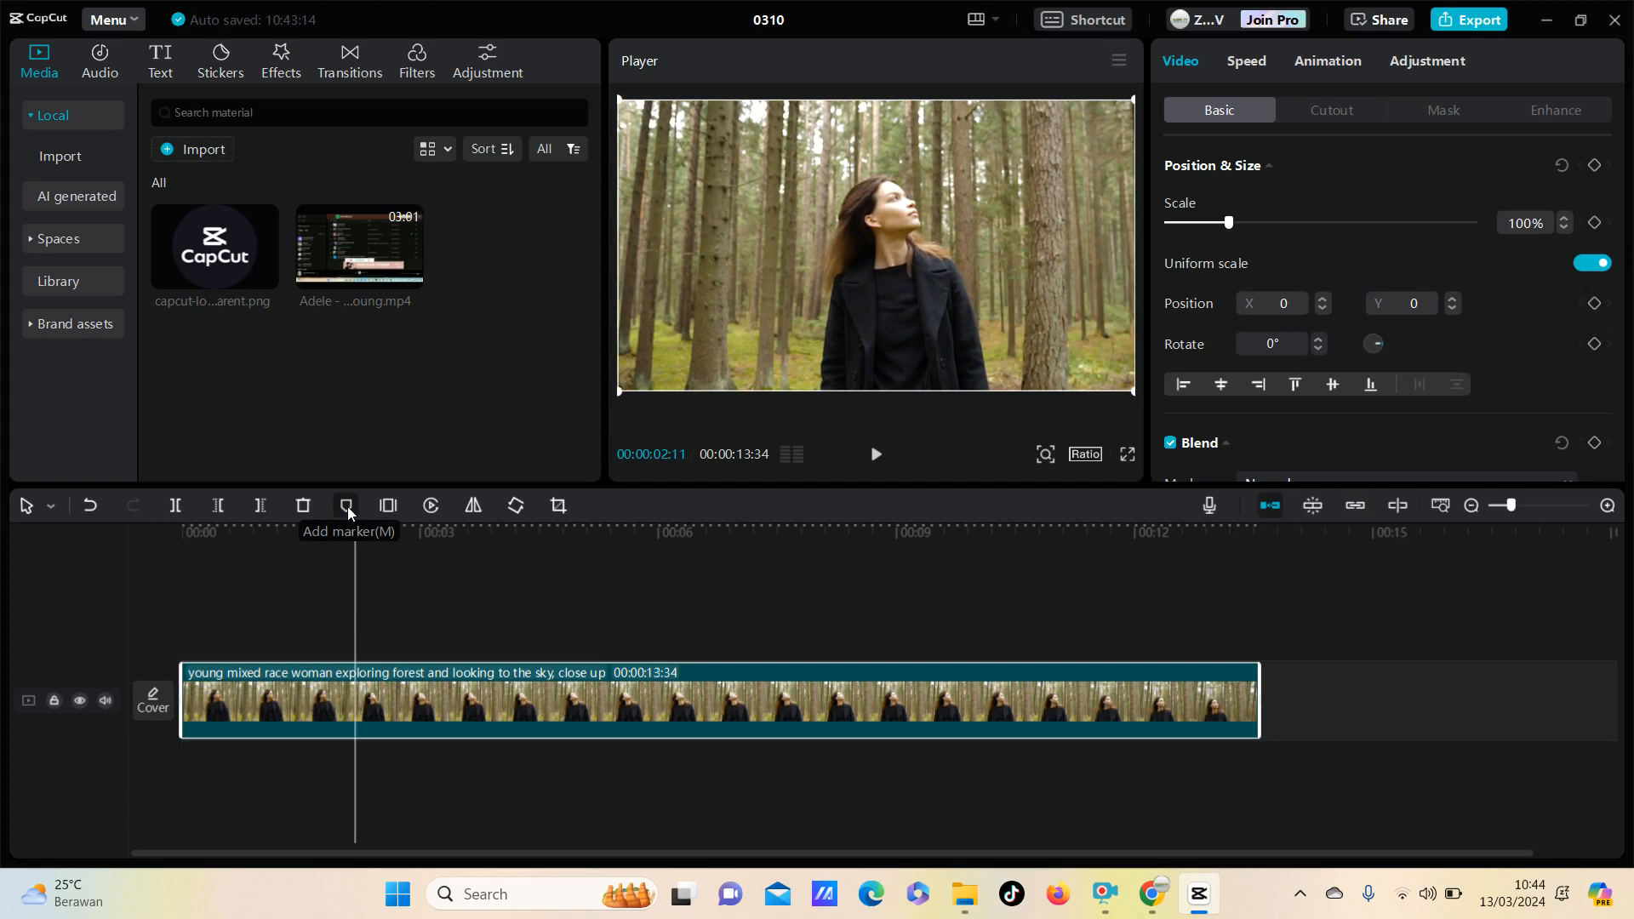
# Step: Add a marker at 00:00:02:11 and bring up its context menu
pyautogui.click(346, 506)
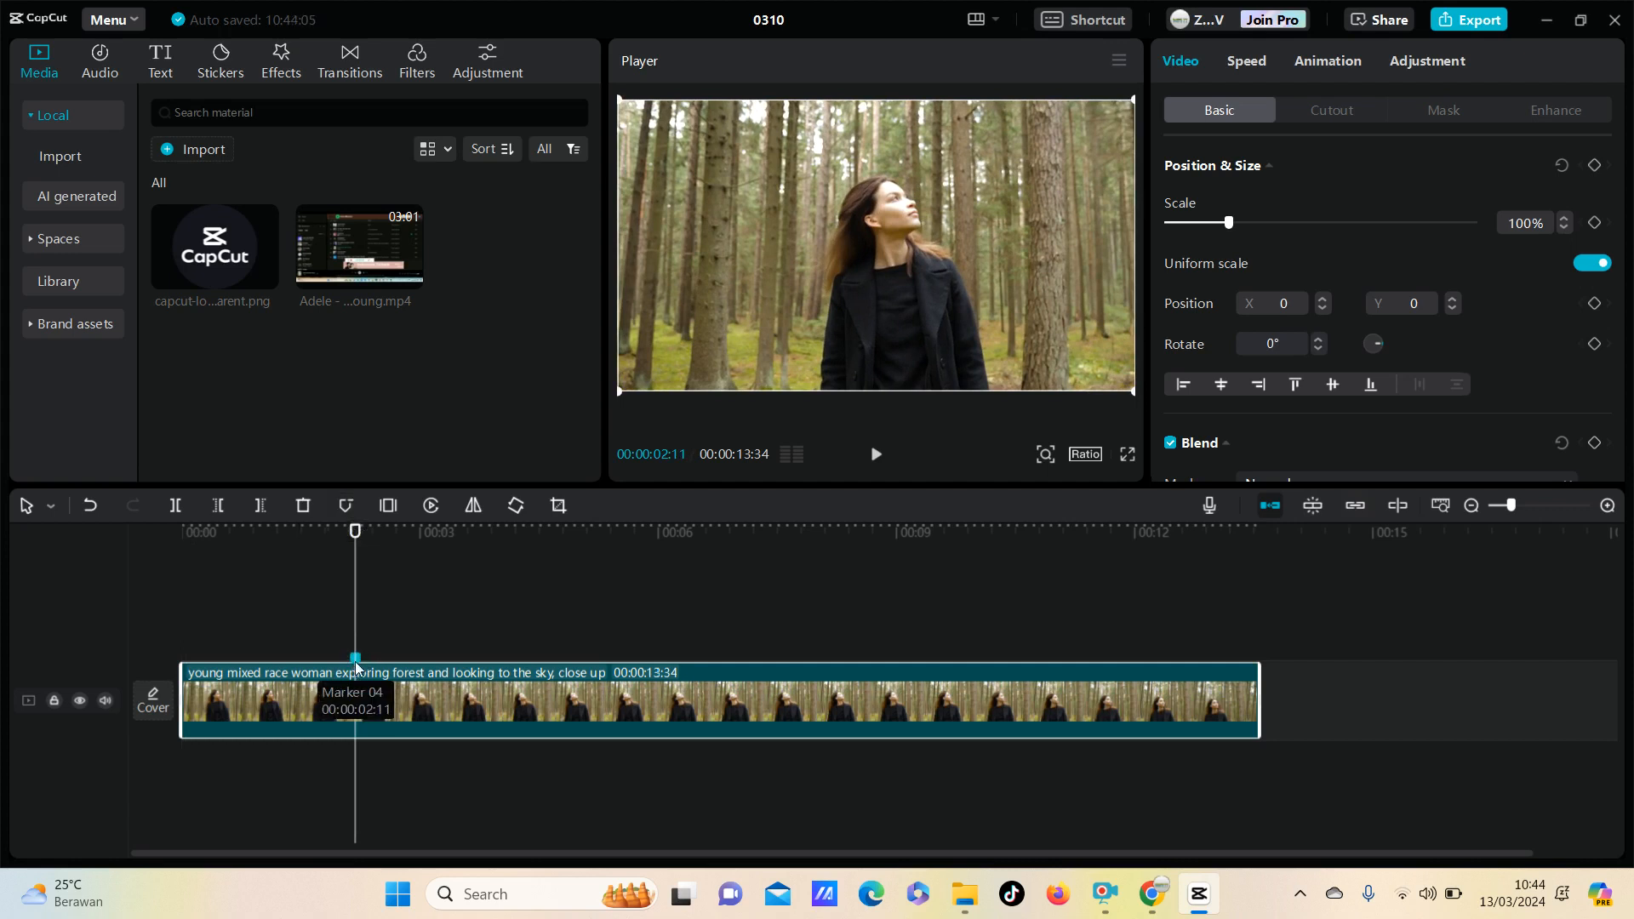
pyautogui.rightClick(355, 659)
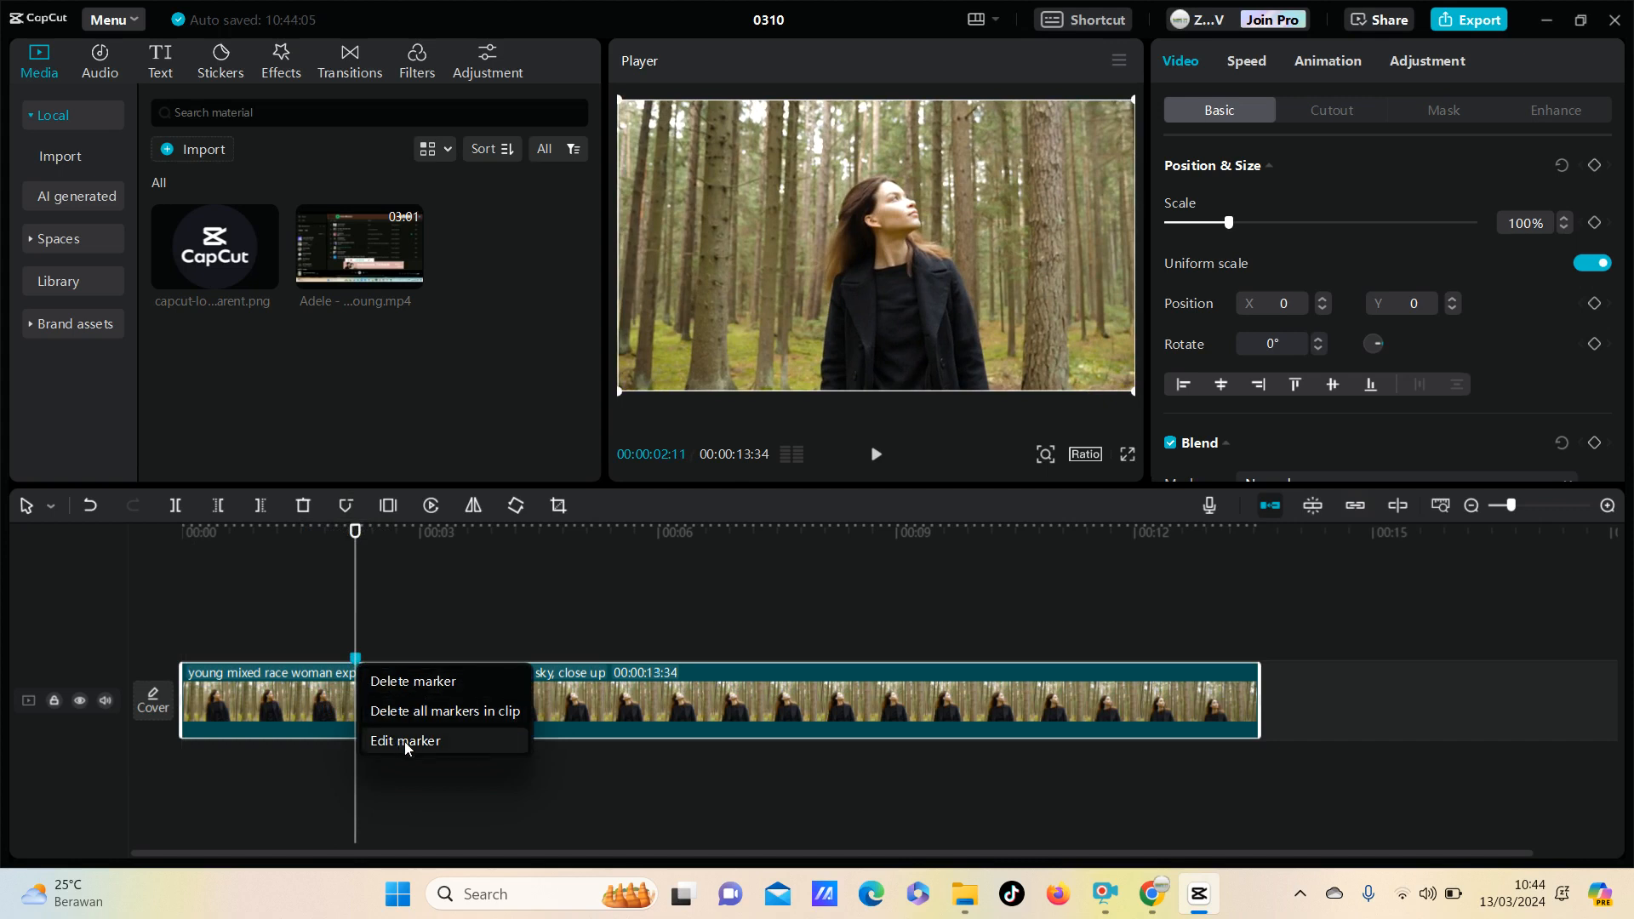
# Step: Edit the 00:00:02:11 marker to red with the name '1'
pyautogui.click(404, 740)
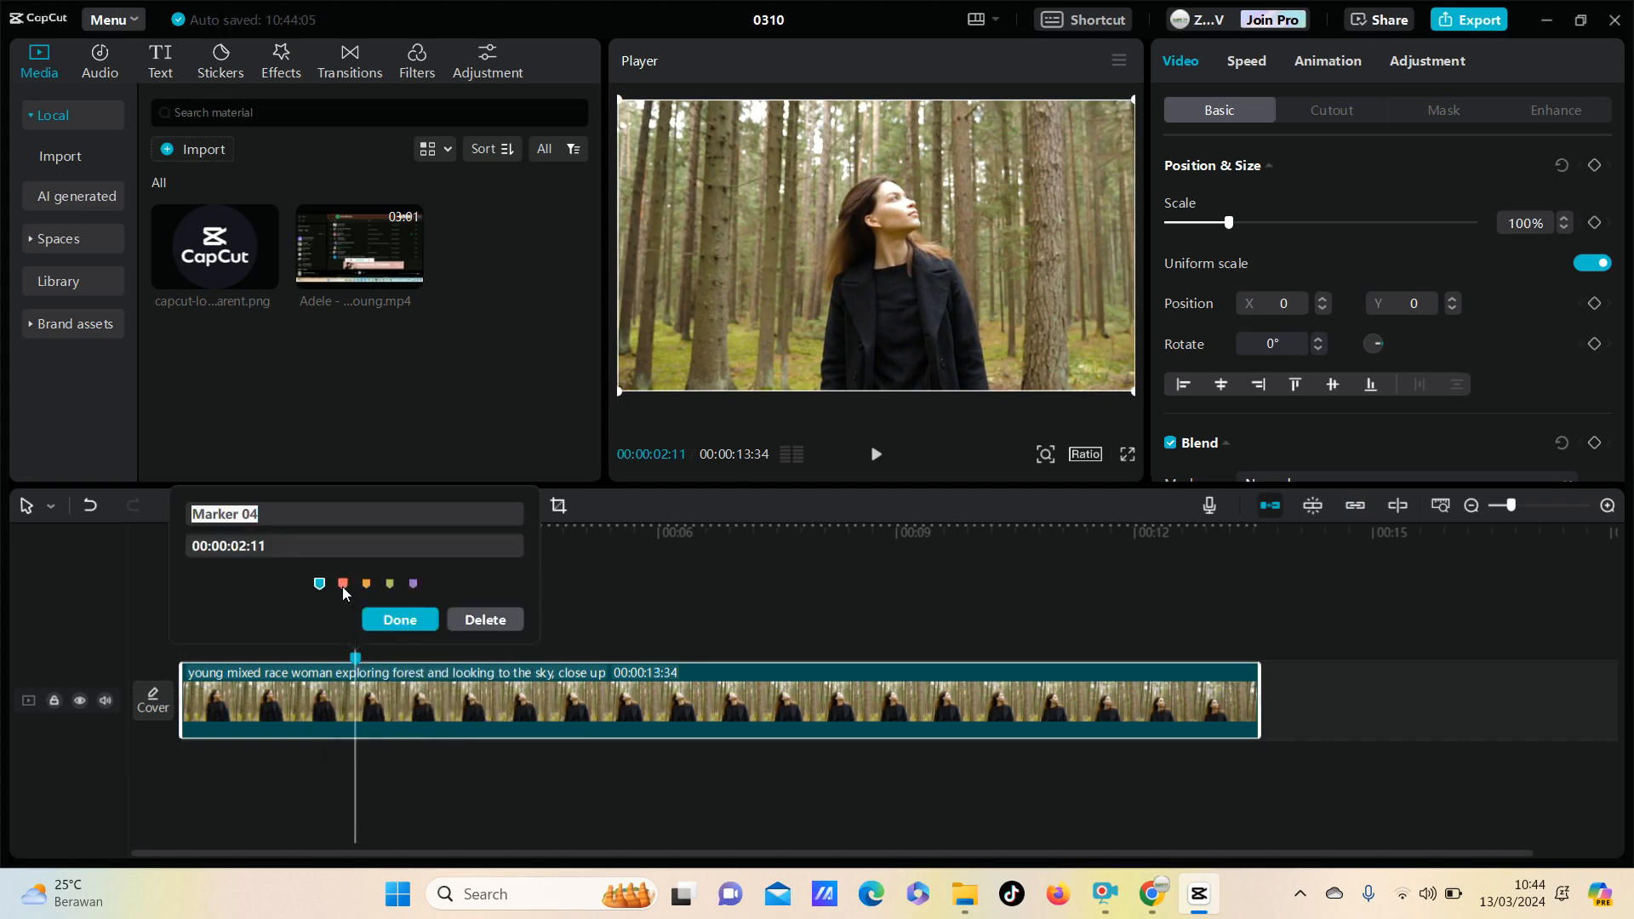
pyautogui.click(343, 584)
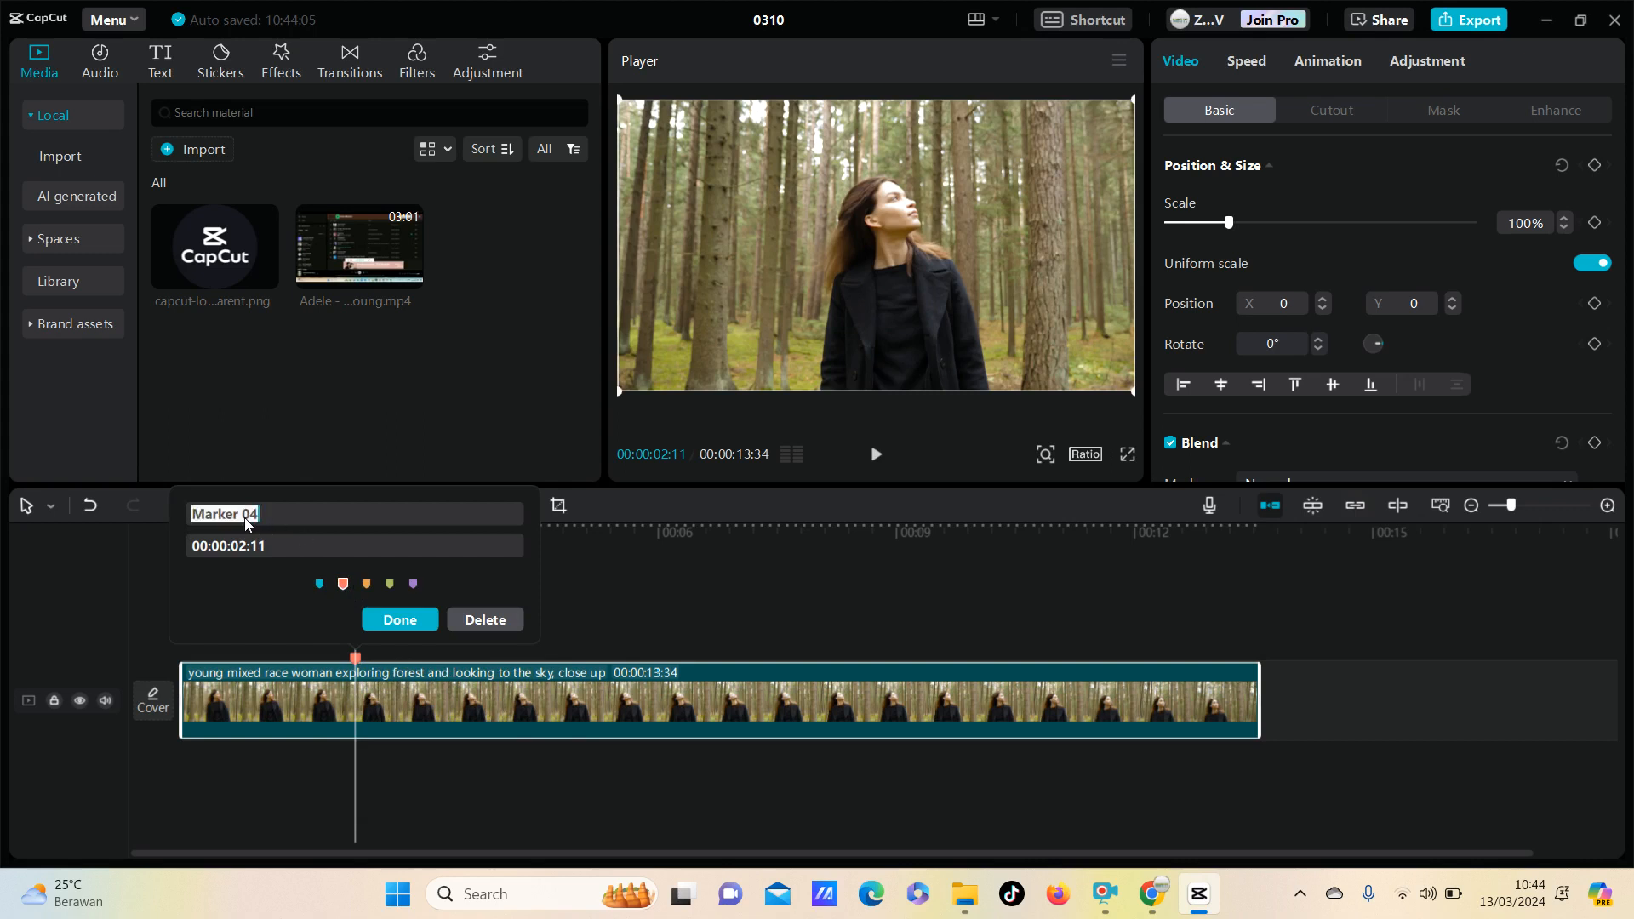
pyautogui.write('1')
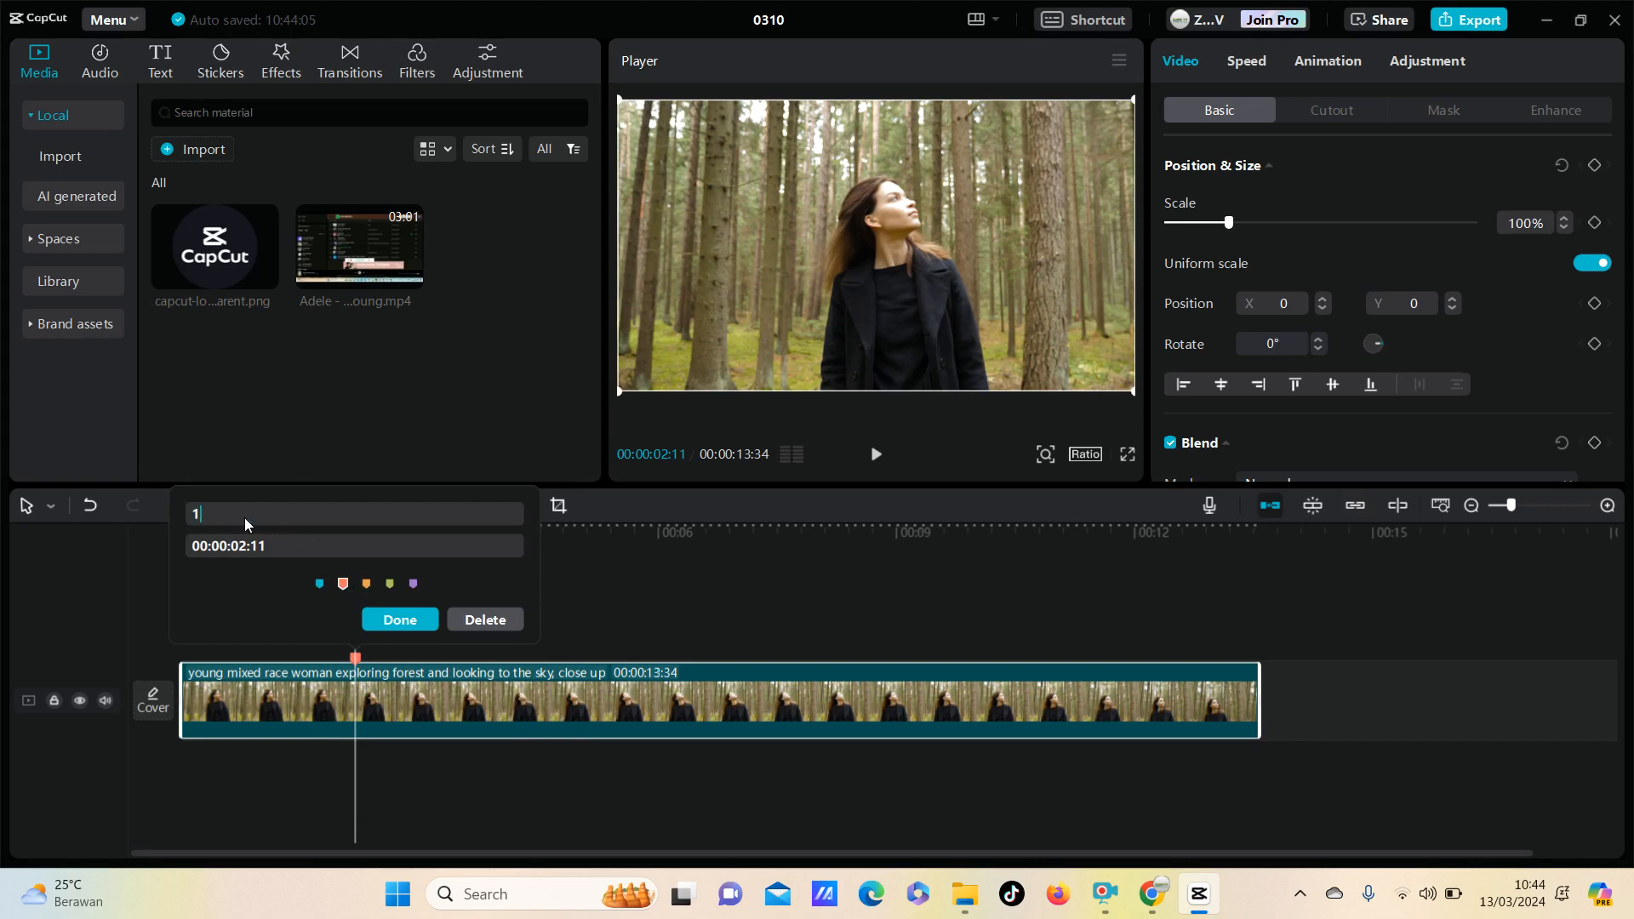
pyautogui.click(399, 619)
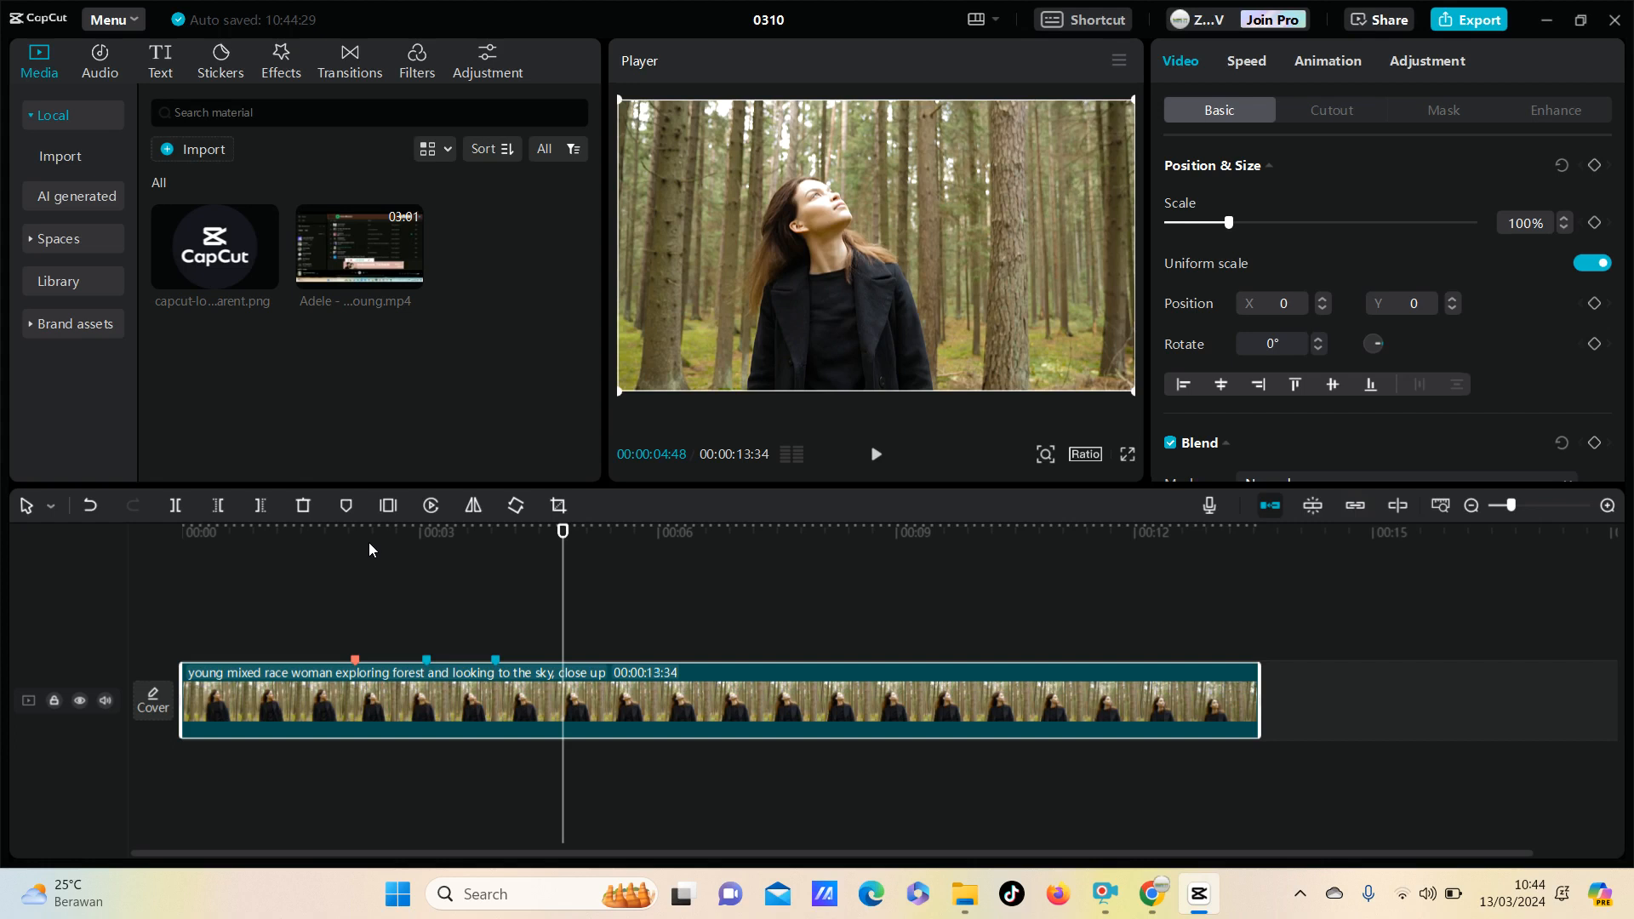
pyautogui.moveTo(506, 615)
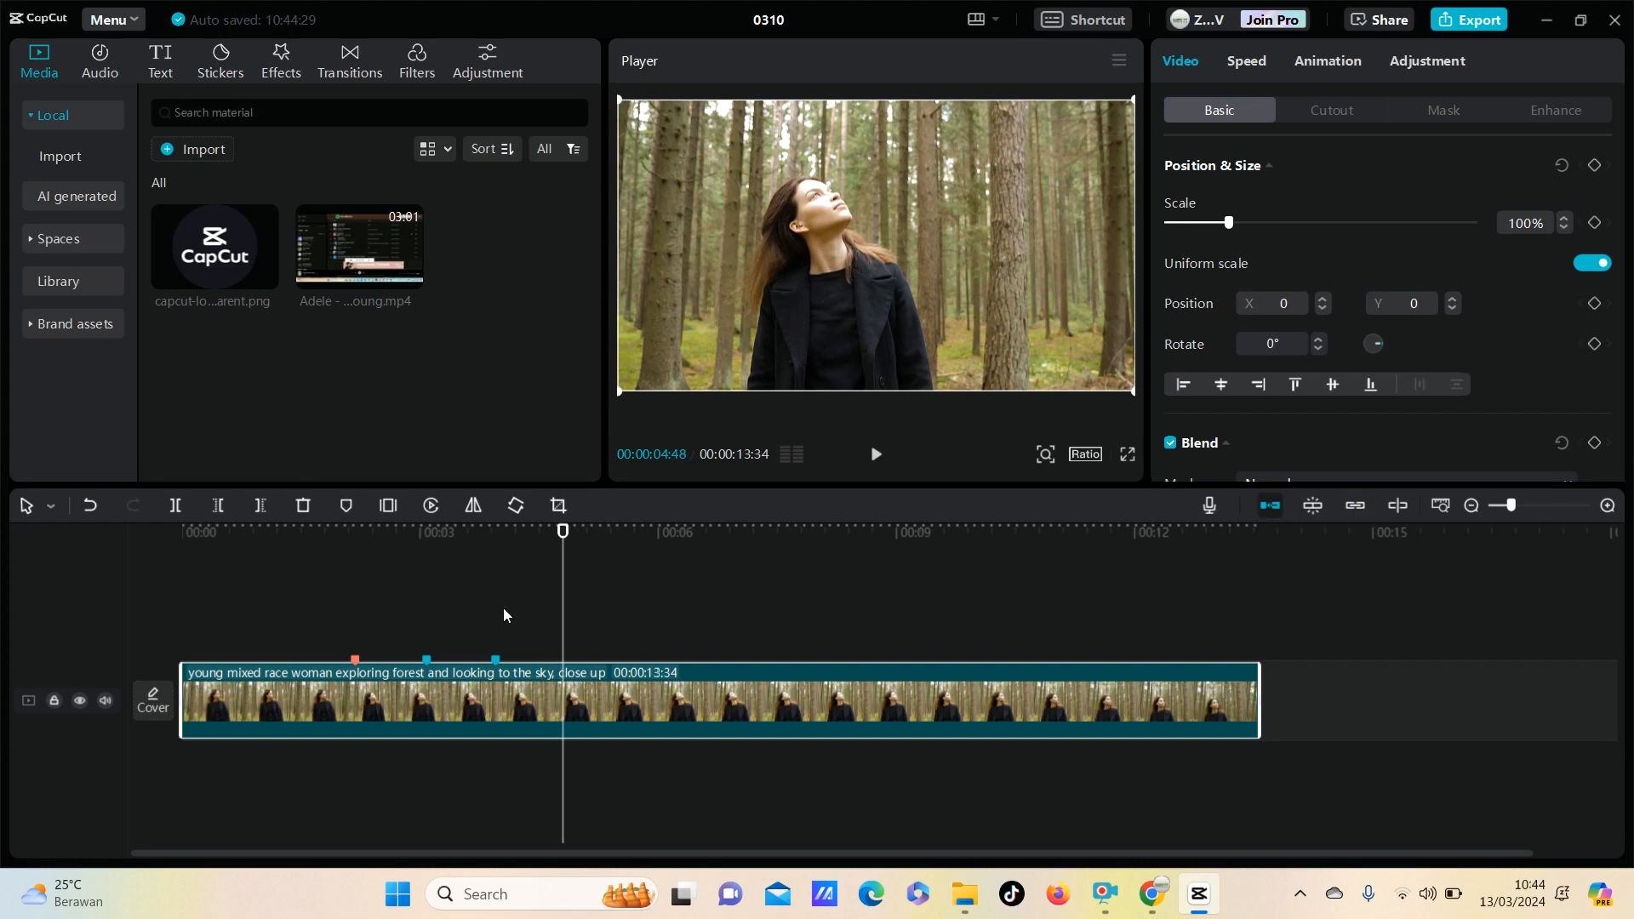
pyautogui.moveTo(577, 539)
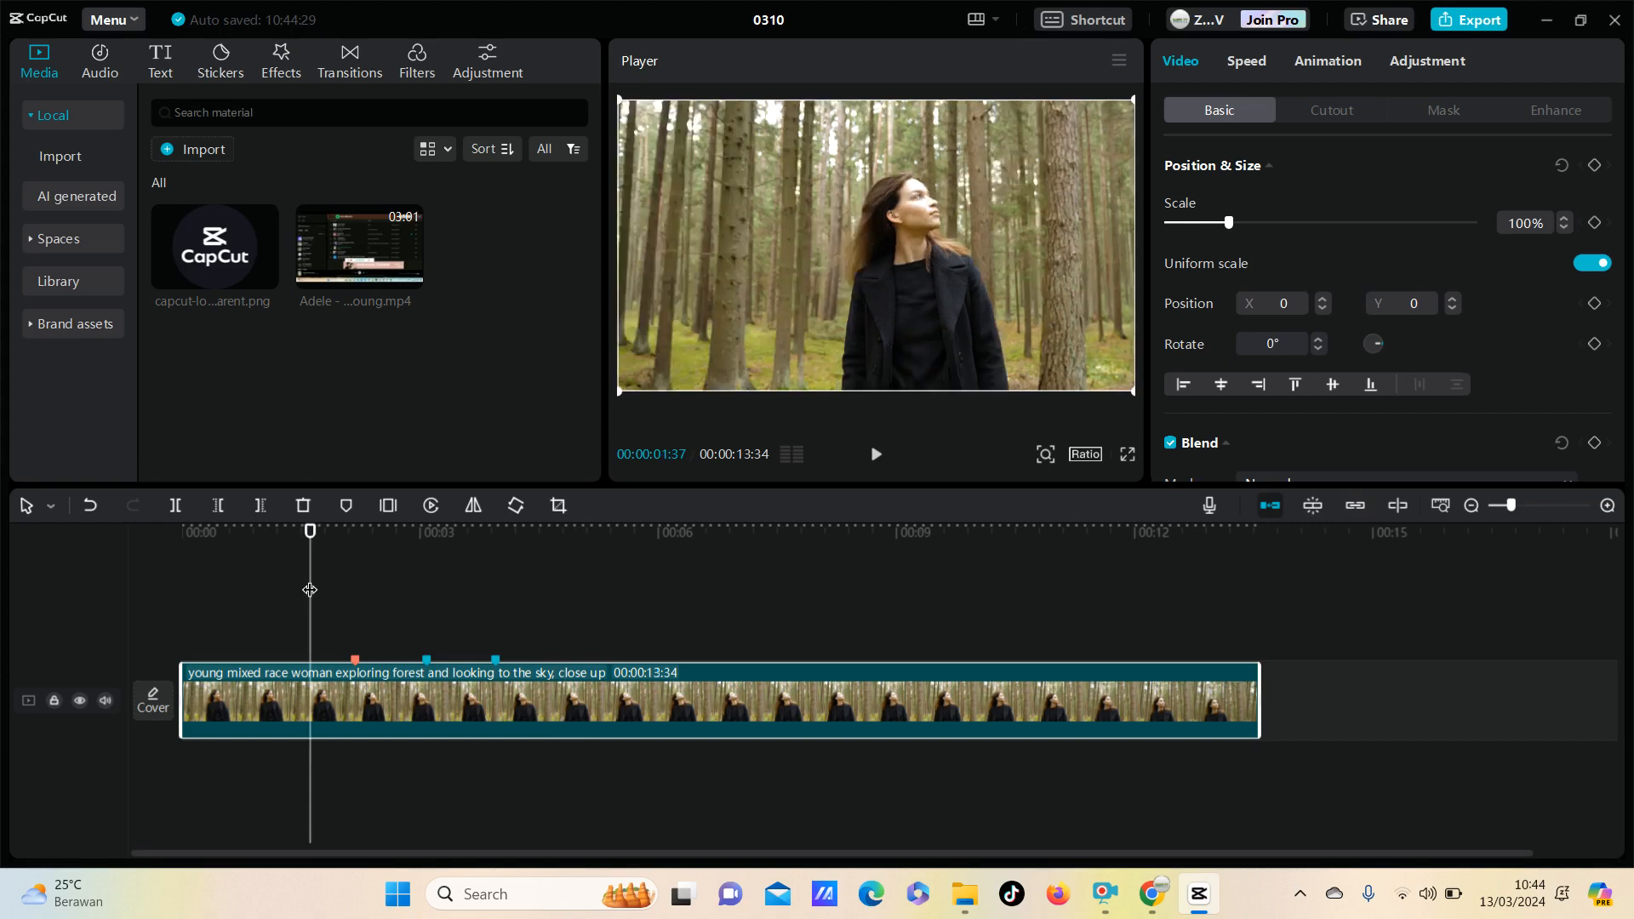
pyautogui.moveTo(666, 626)
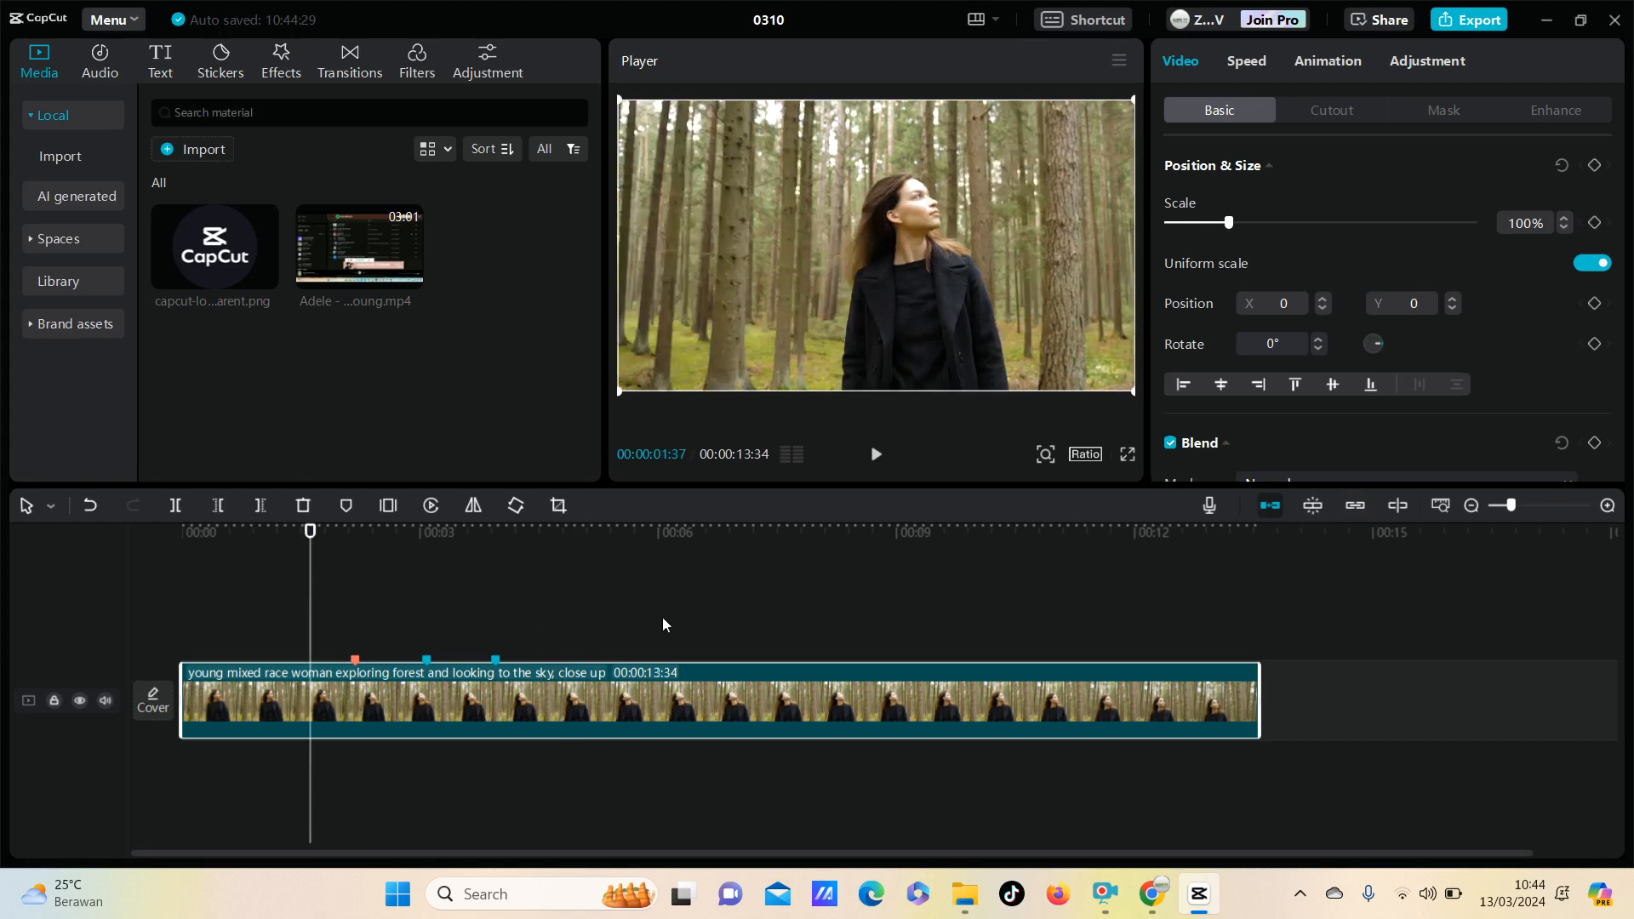
pyautogui.moveTo(669, 633)
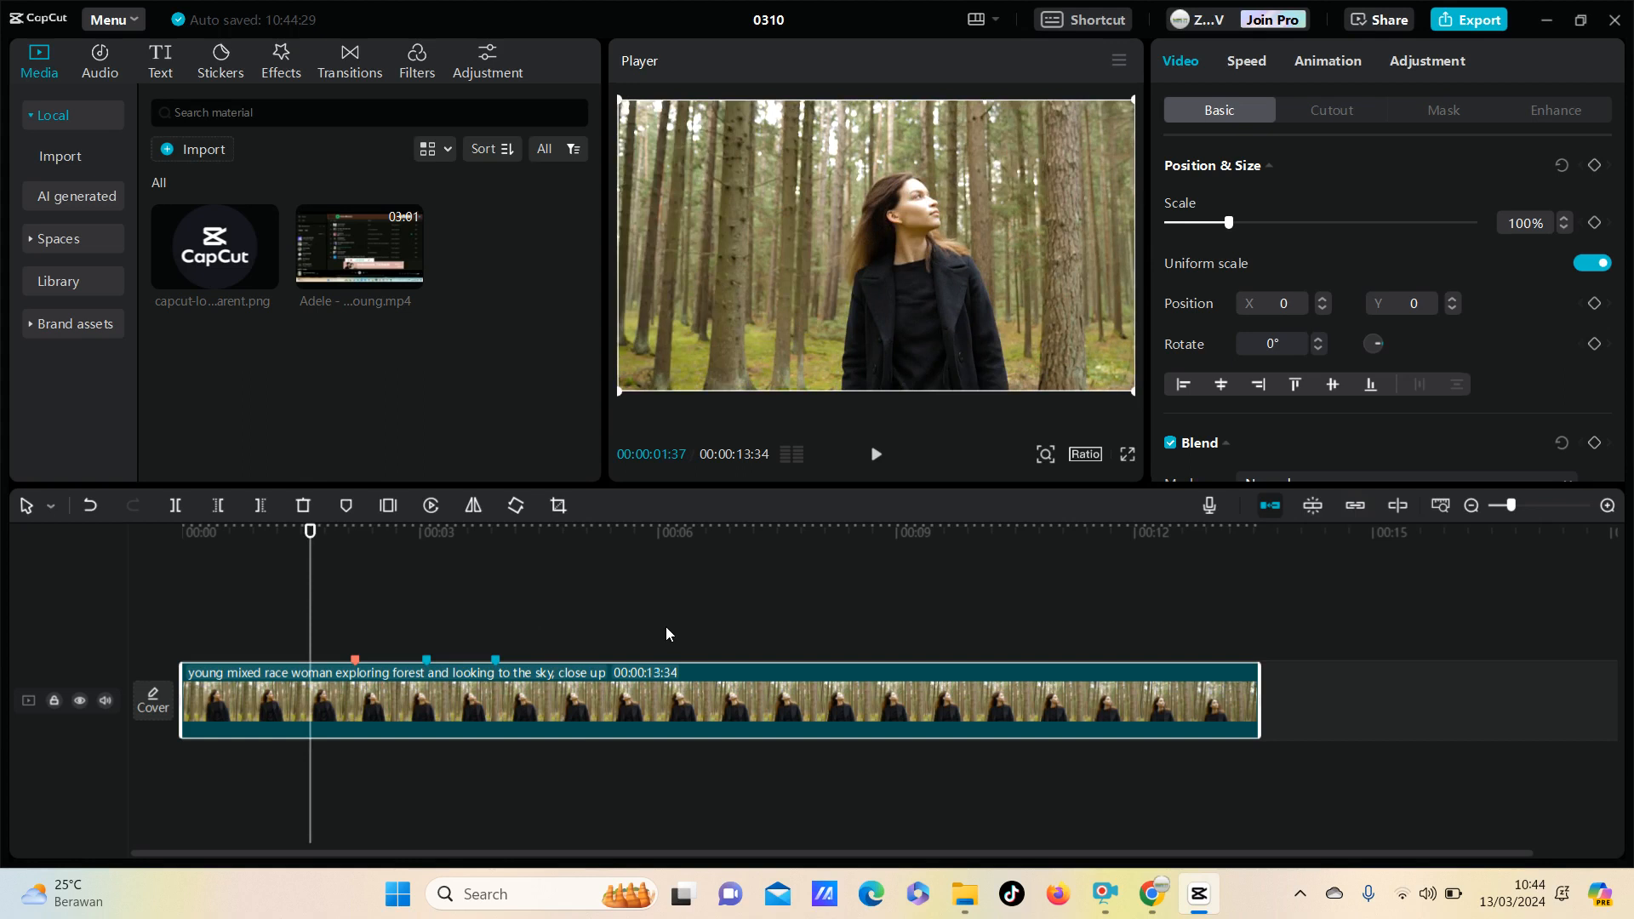
pyautogui.moveTo(1030, 817)
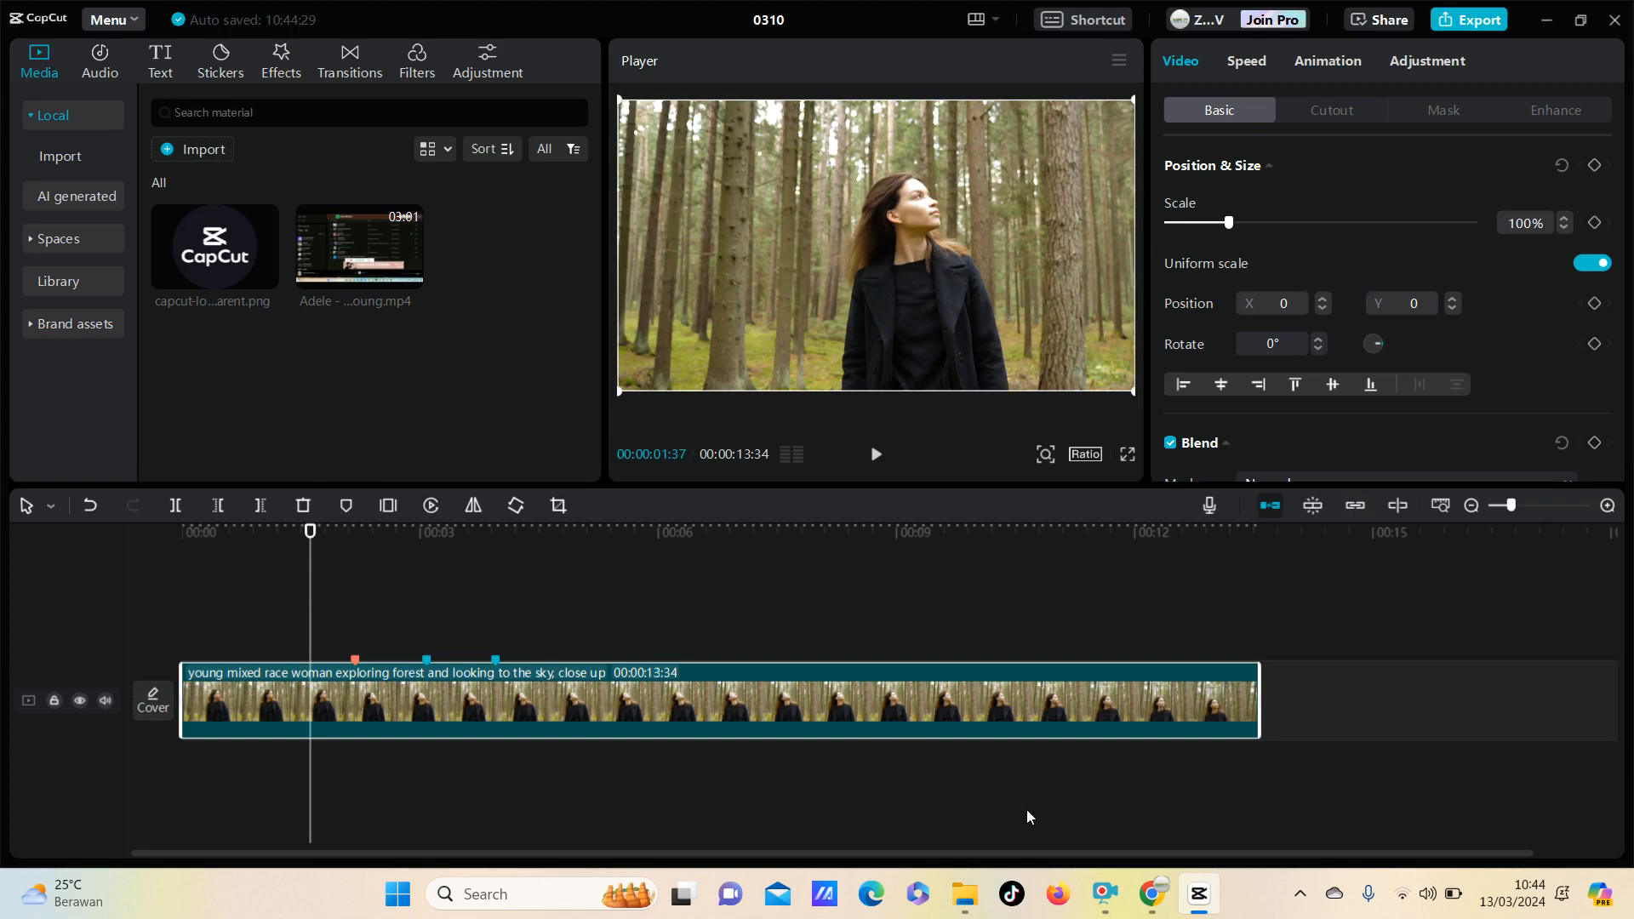